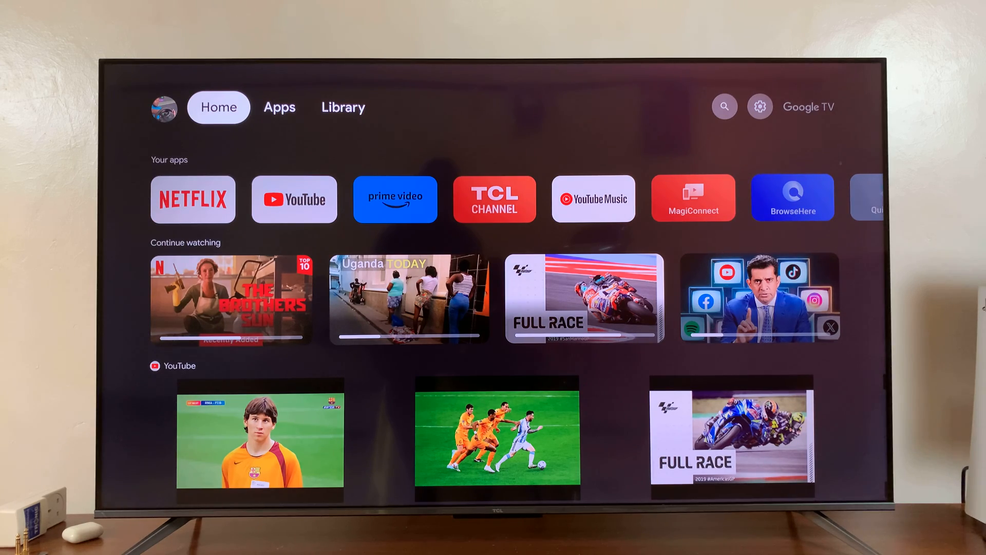
Step: Open System settings and scroll to the Ambient mode page's further options
left_click(343, 107)
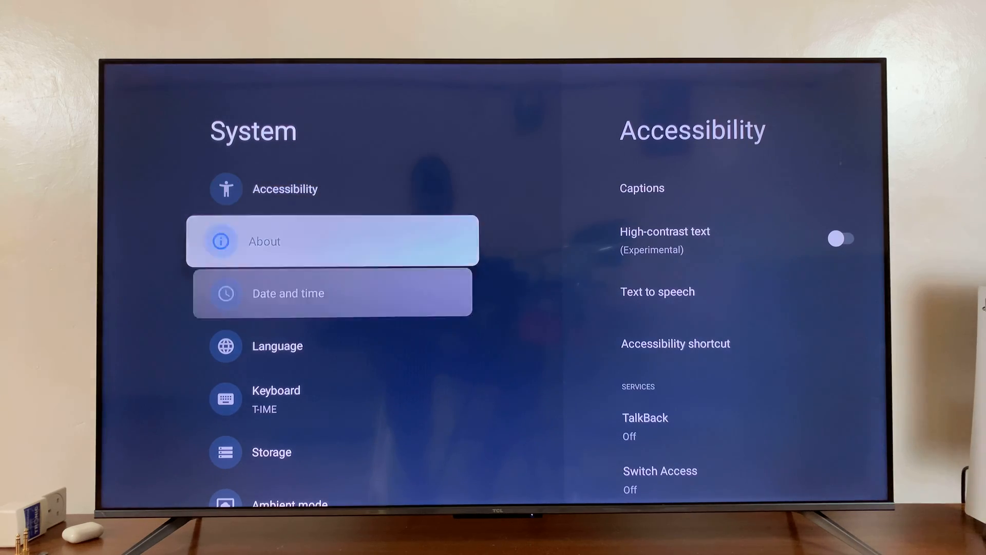
scroll("down", 3)
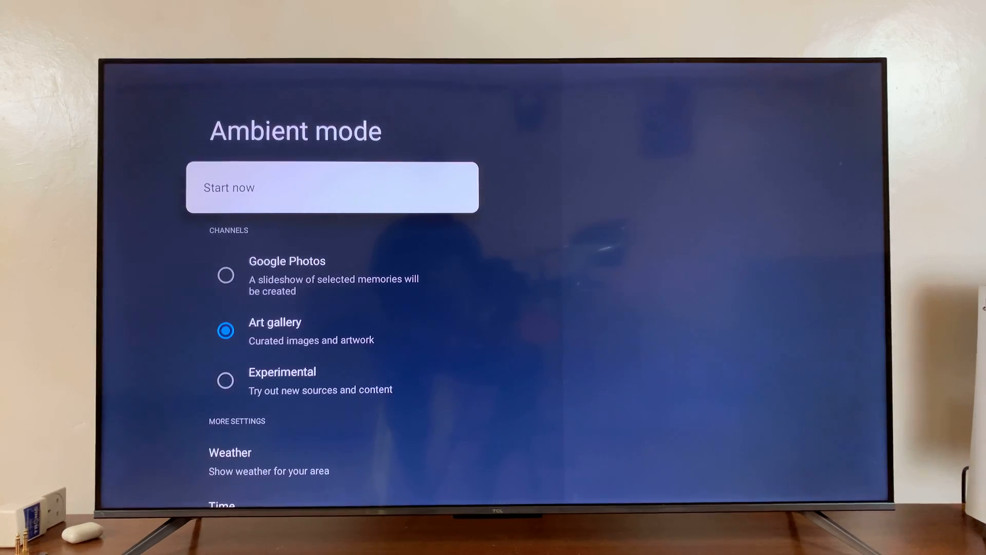
scroll("down", 3)
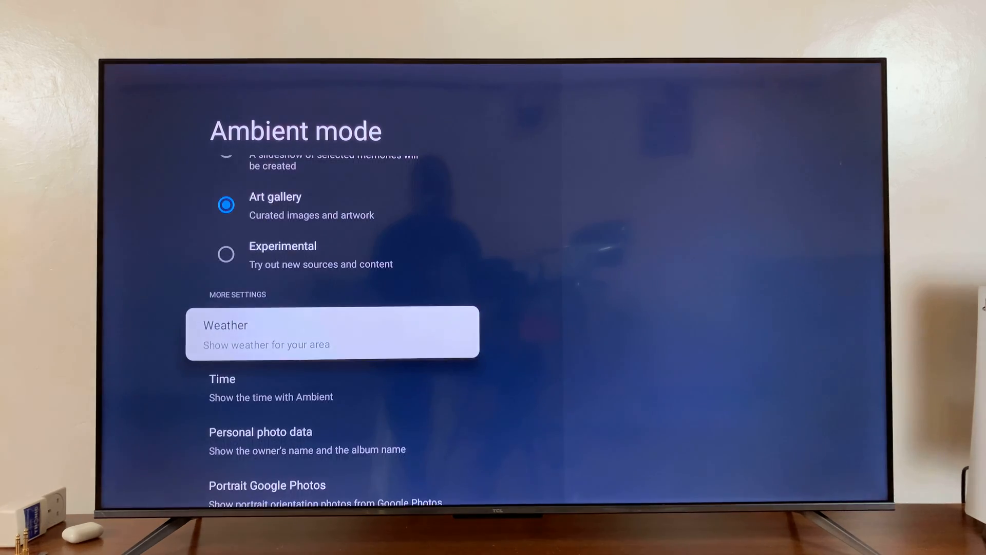
Step: Scroll the Ambient mode settings to reach the Slideshow speed options, currently 10m
scroll("down", 3)
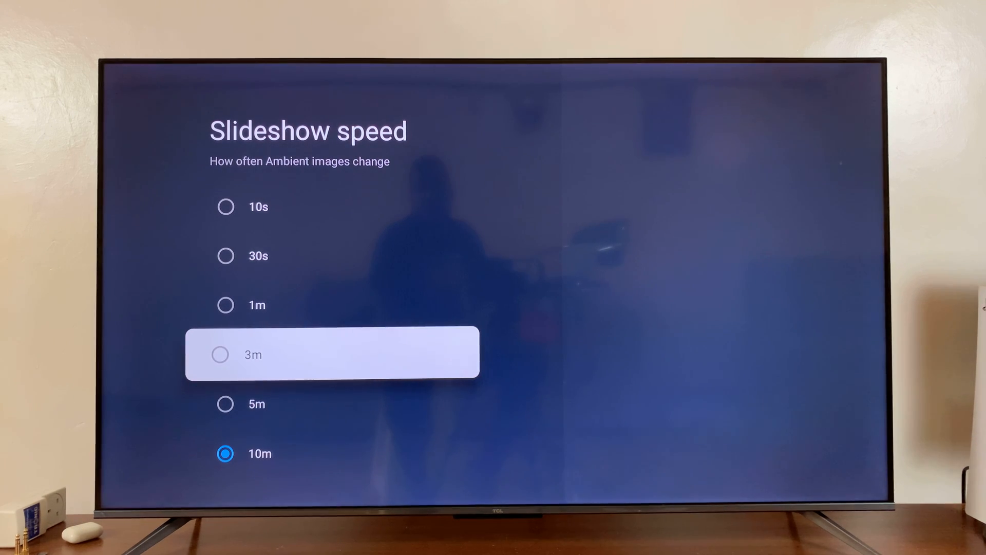
Step: Choose 3m as the slideshow speed and return to the System settings list
left_click(225, 354)
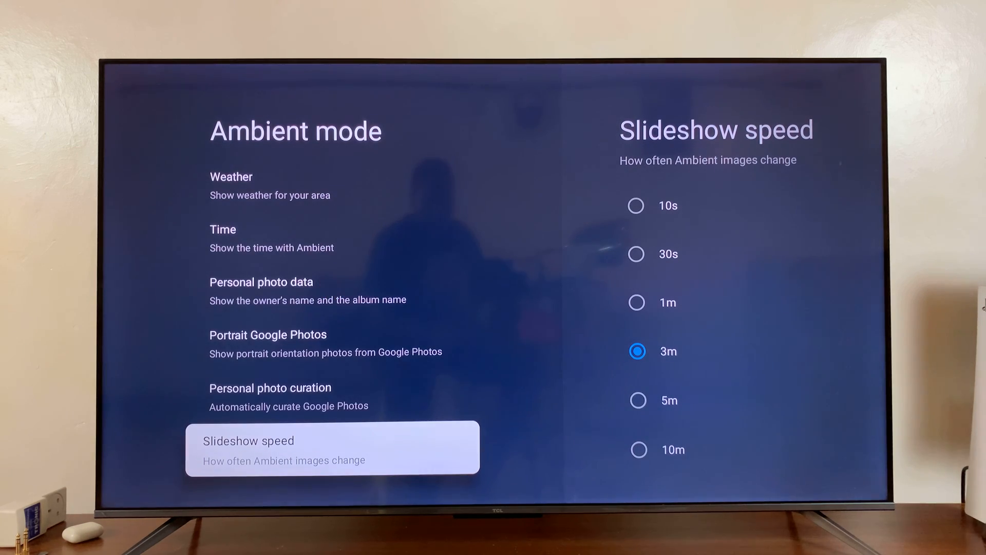
key("Back")
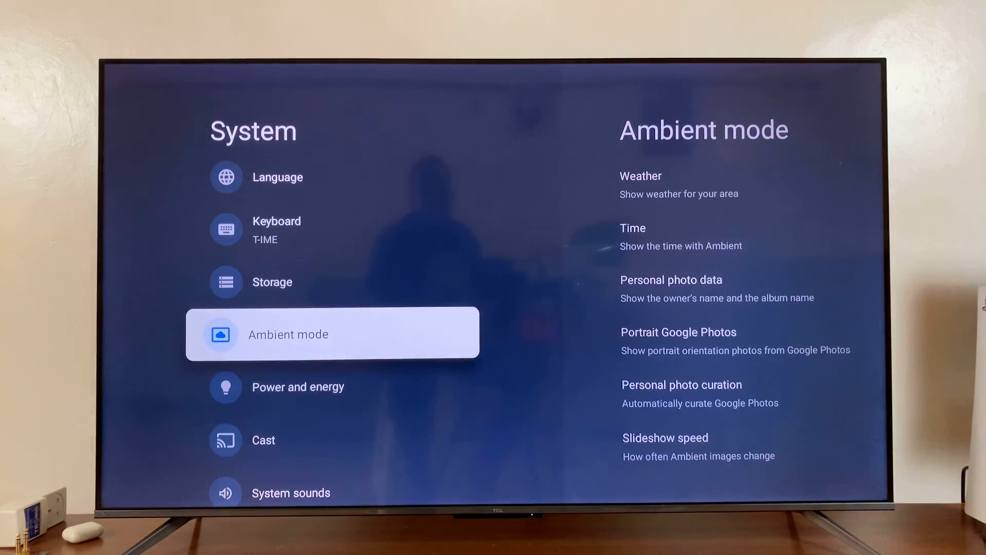